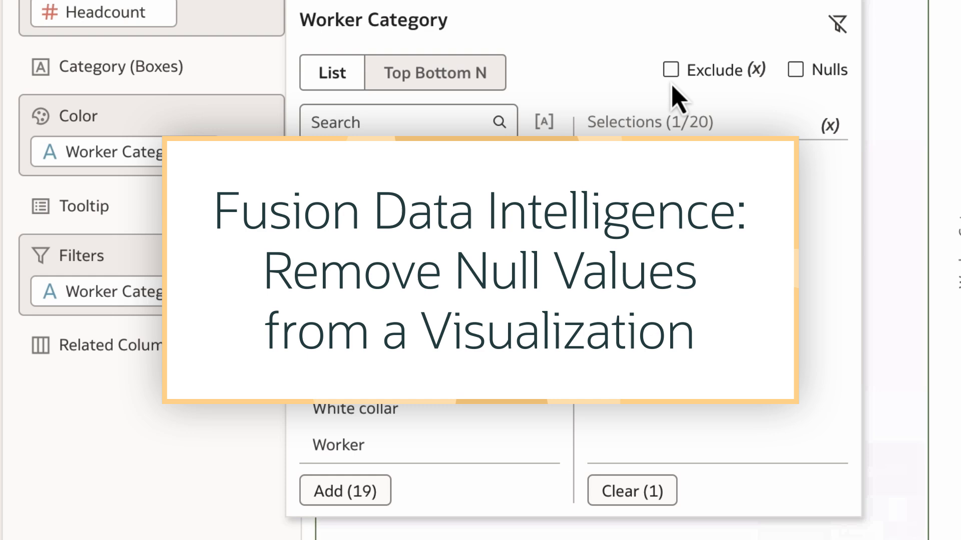
# Add a Worker Category treemap filter excluding ~No Value~, leaving 19 boxes
pyautogui.click(671, 69)
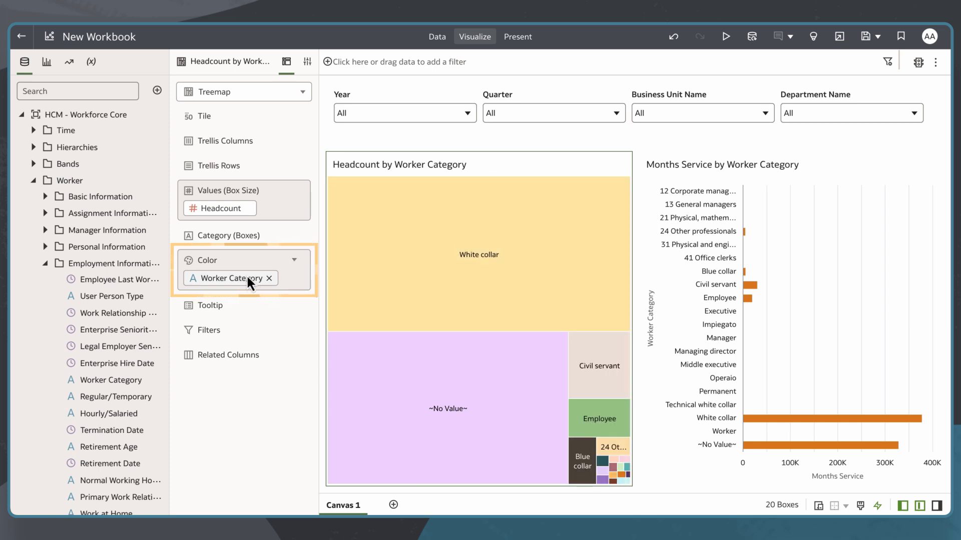
pyautogui.moveTo(231, 278); pyautogui.dragTo(279, 343)
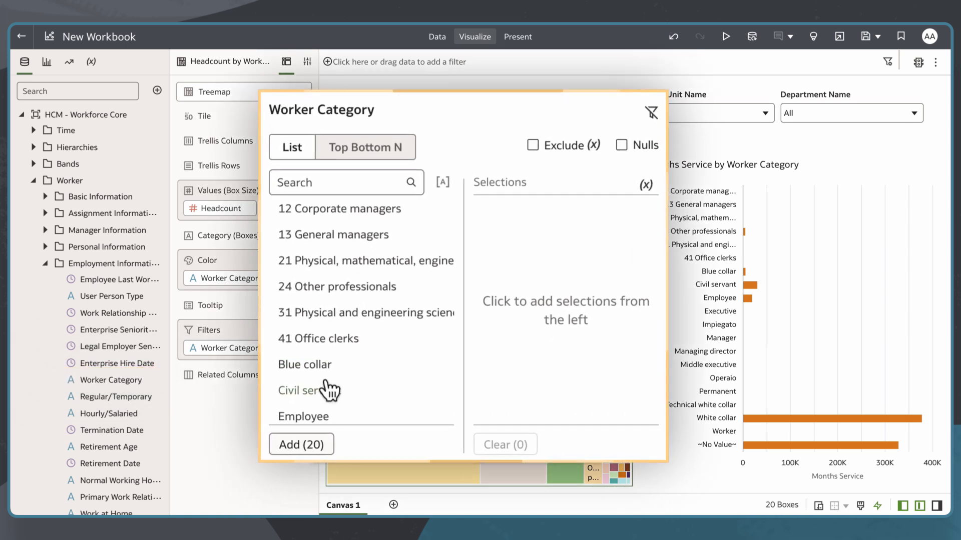
pyautogui.scroll(-3)
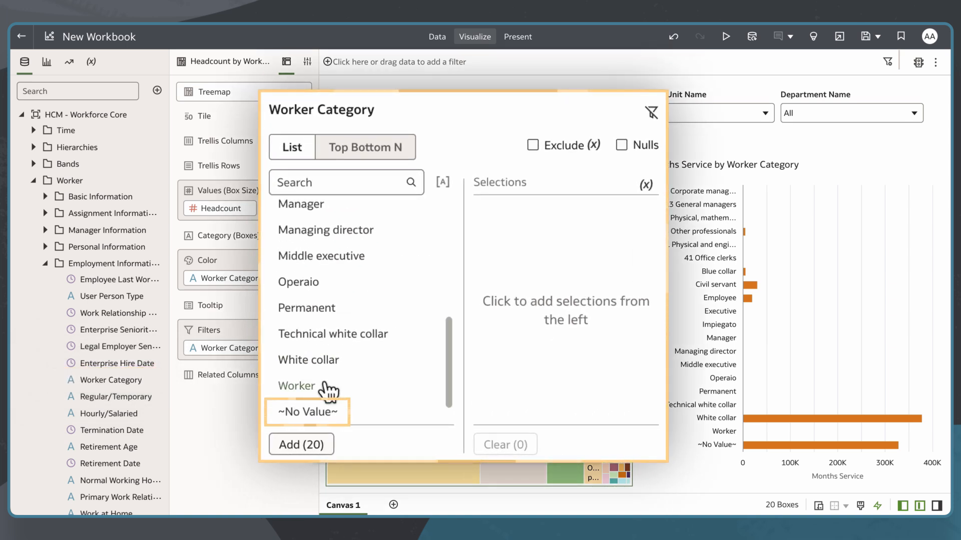
pyautogui.click(305, 411)
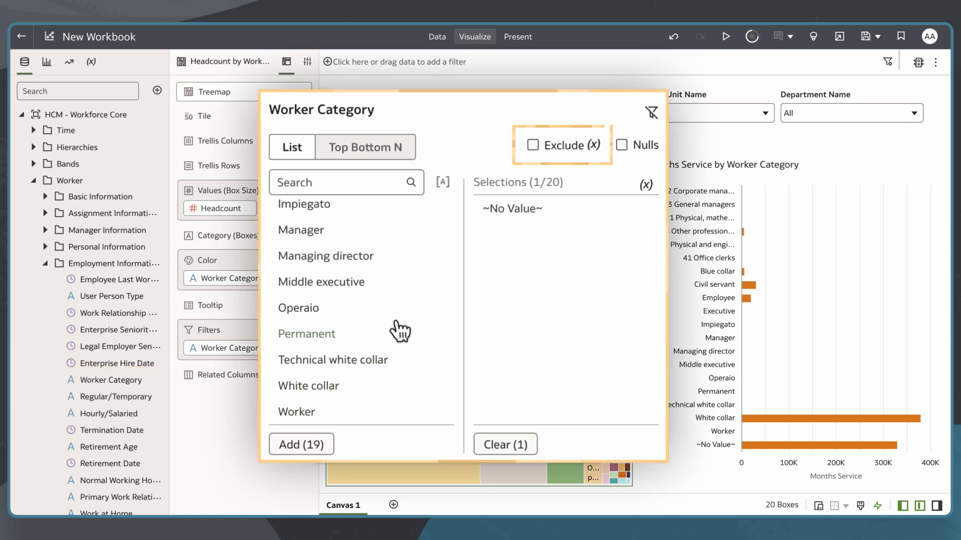
pyautogui.click(532, 145)
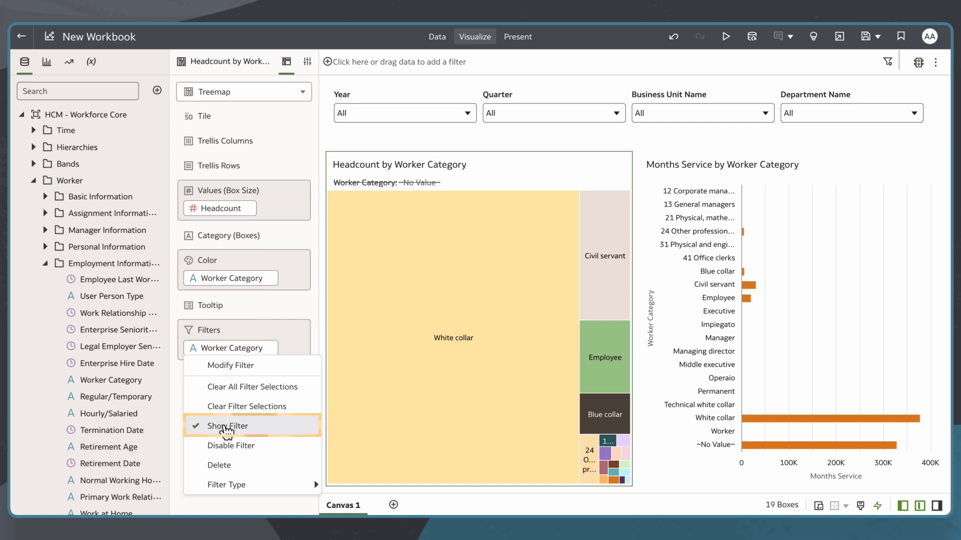
# Uncheck Show Filter on the treemap's Worker Category filter to hide its caption
pyautogui.click(227, 426)
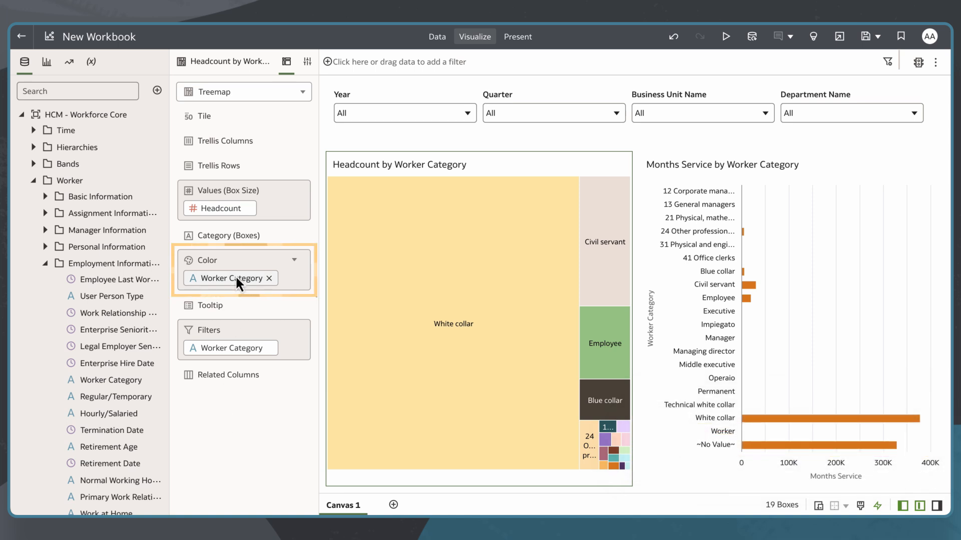
# Add a canvas-level Worker Category filter excluding ~No Value~ so the bar chart drops it too
pyautogui.moveTo(230, 278); pyautogui.dragTo(393, 83)
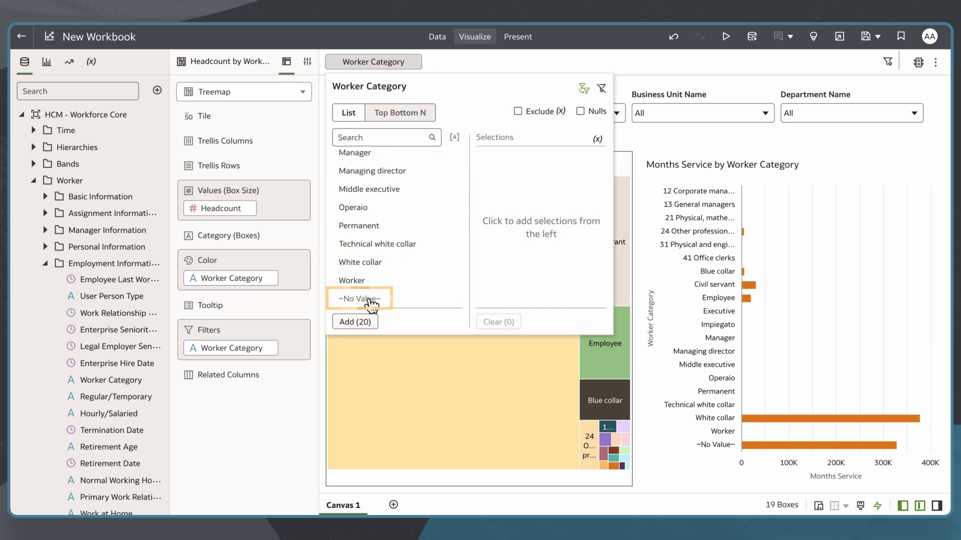
pyautogui.click(359, 298)
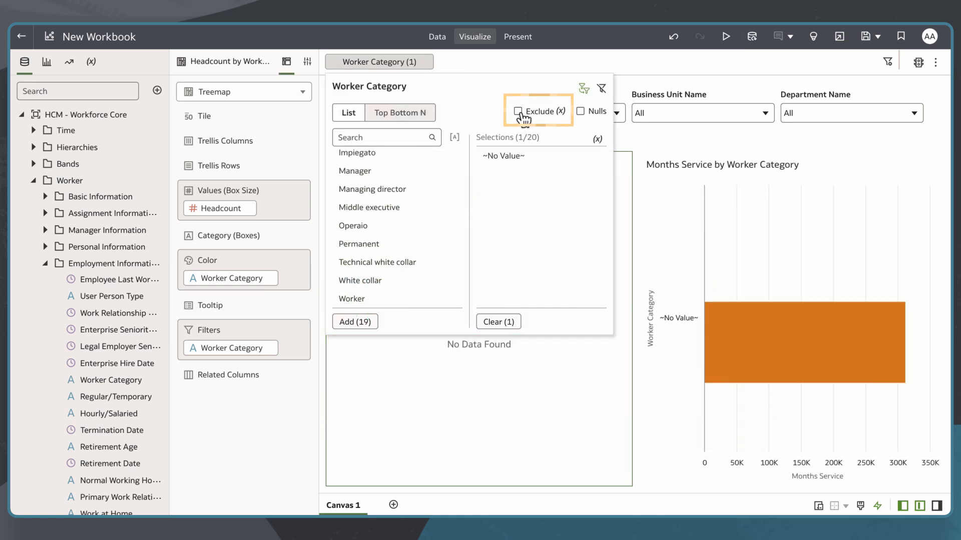
pyautogui.click(517, 111)
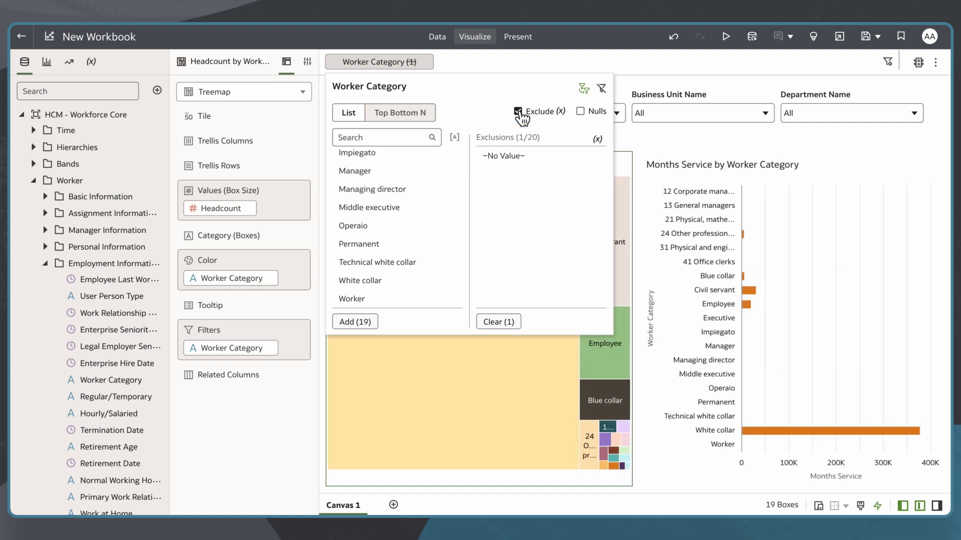